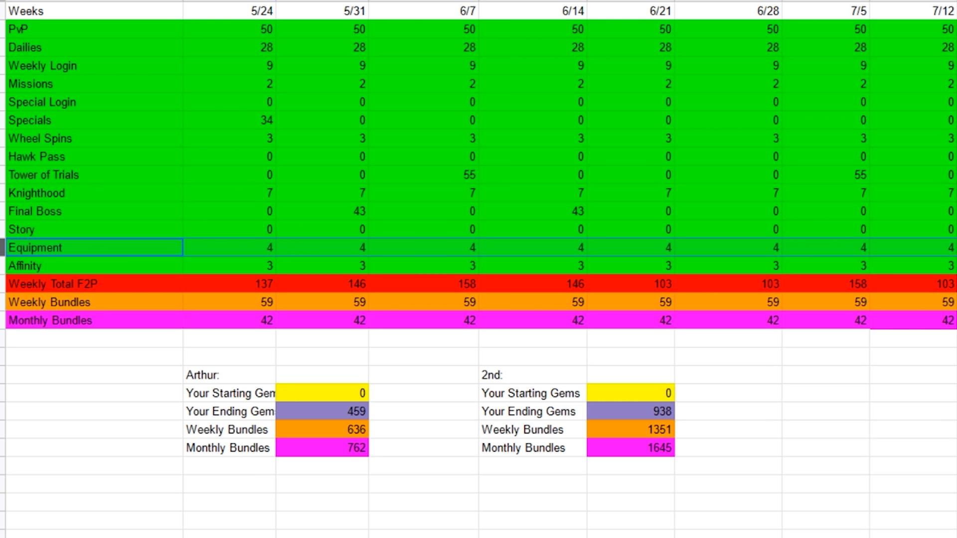
- Highlight week 5/31 gems, 43 Final Boss gems, 6/7 Dailies and free-to-play sources
click(824, 375)
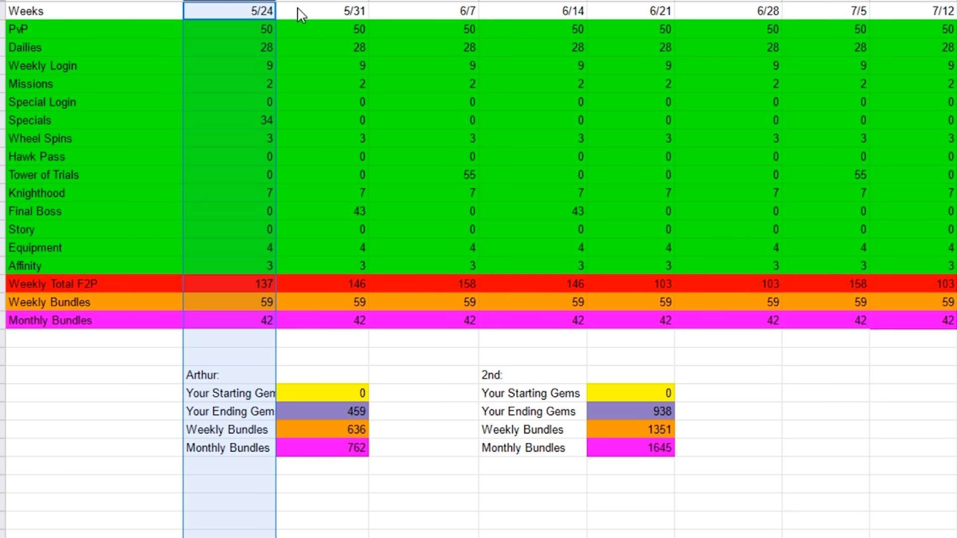
mouse_move(313, 3)
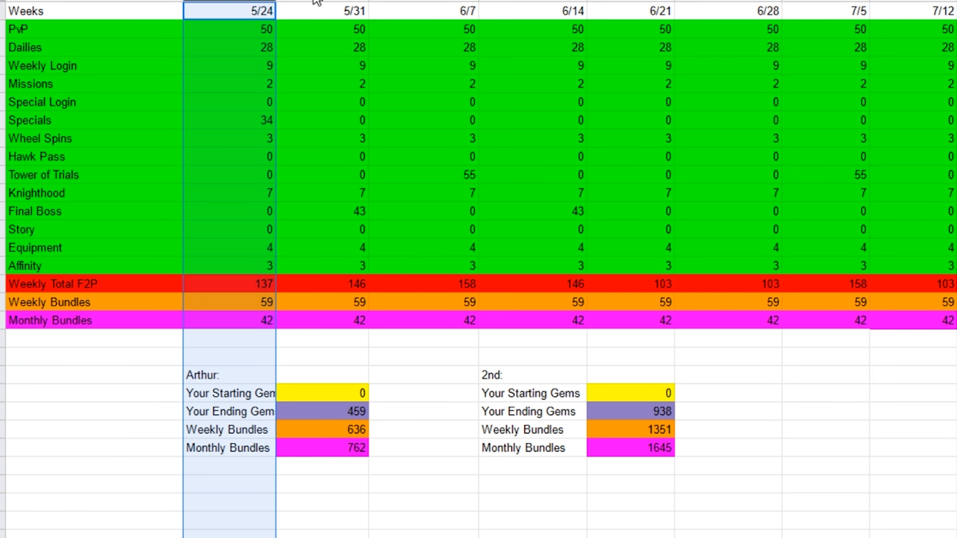
click(321, 11)
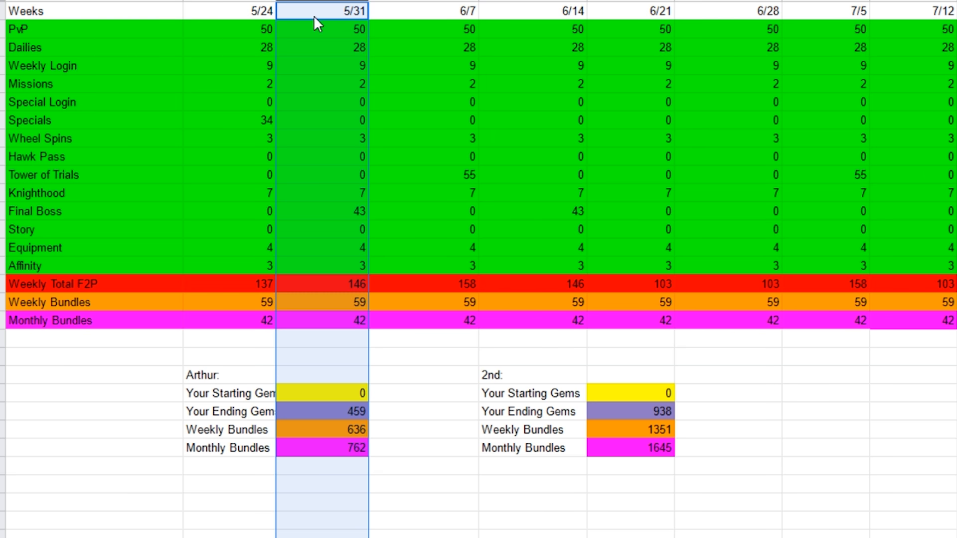
mouse_move(322, 52)
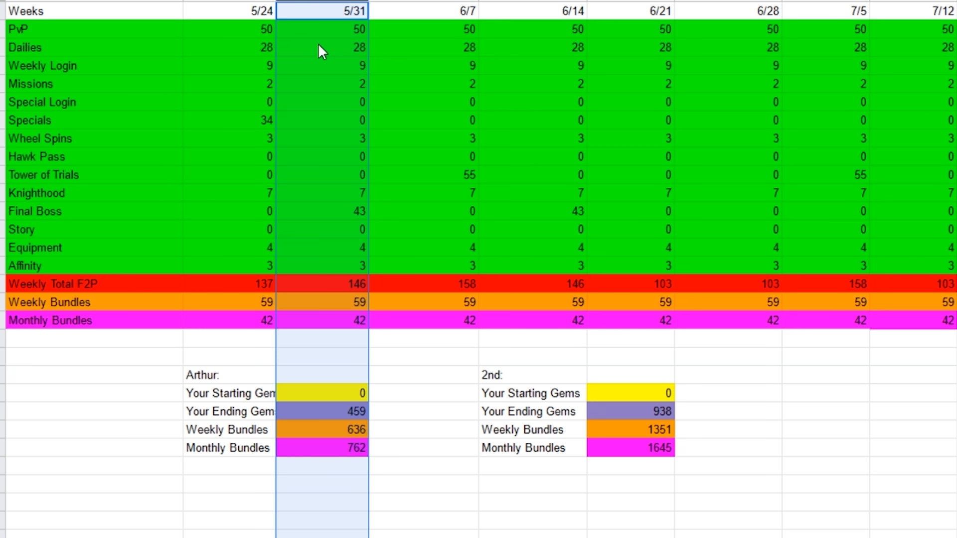
mouse_move(309, 165)
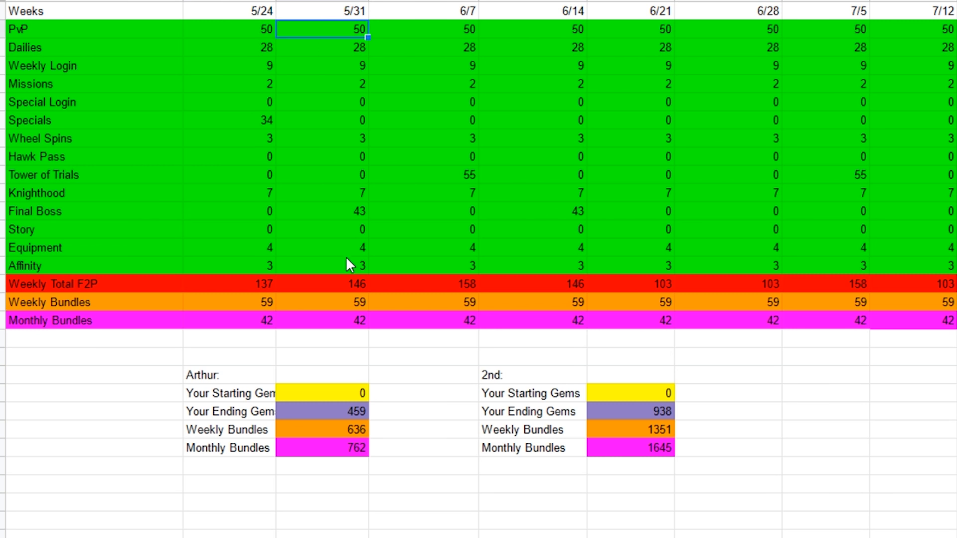
click(321, 212)
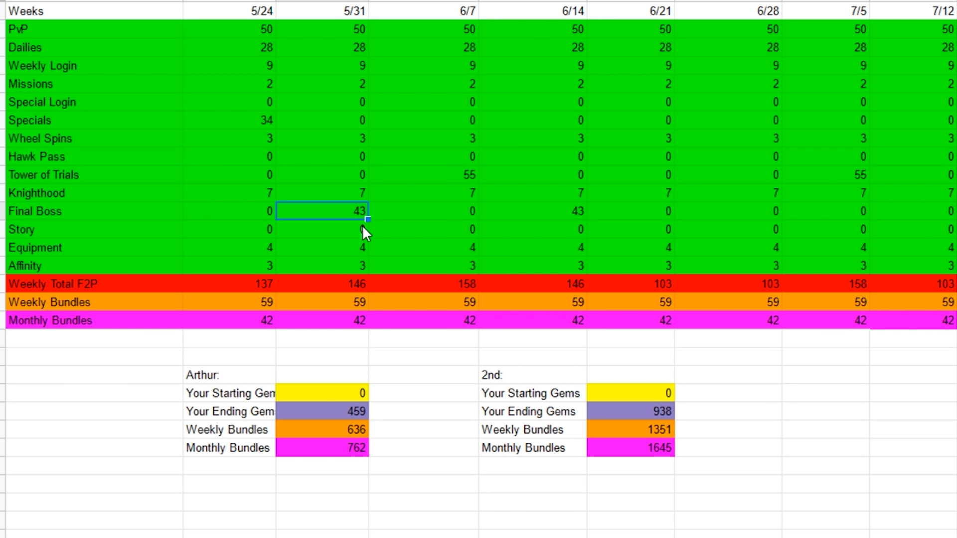
mouse_move(353, 251)
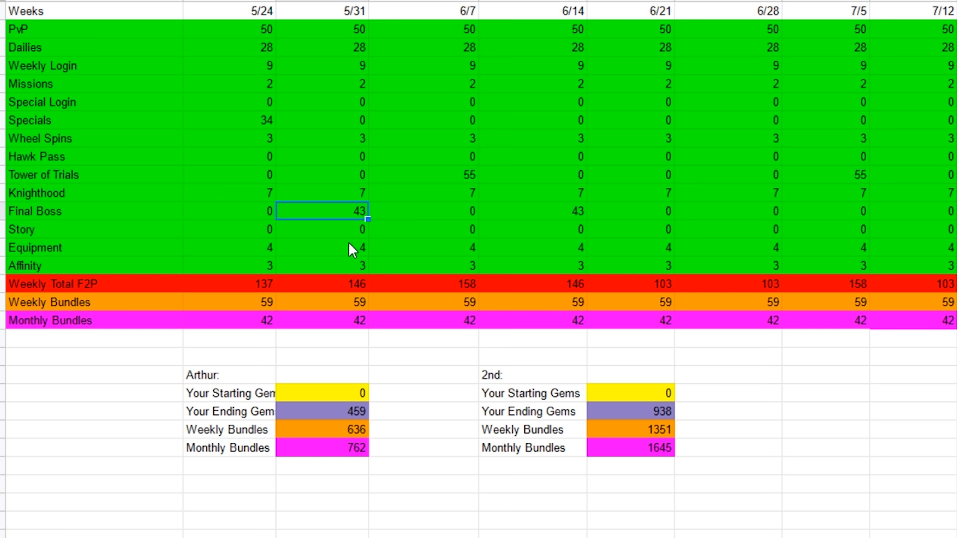
mouse_move(446, 210)
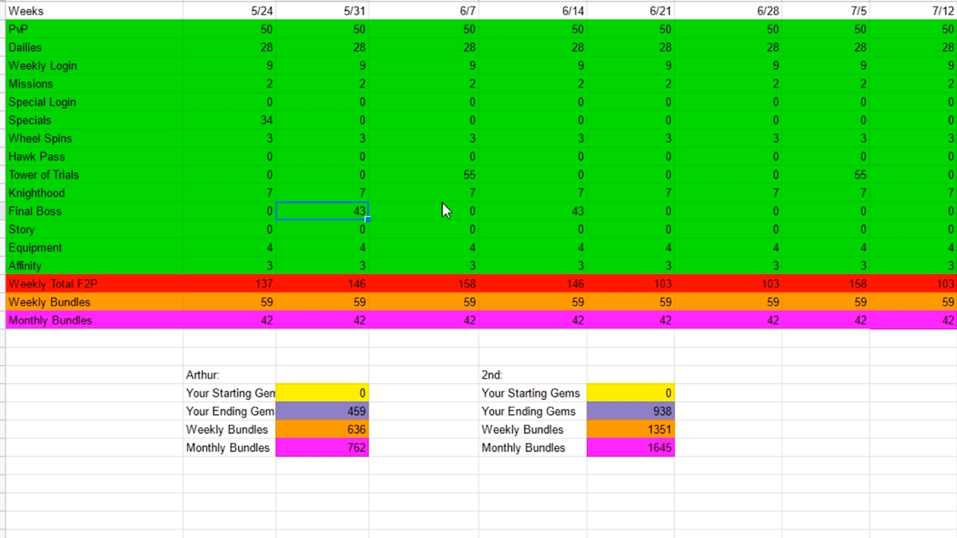
mouse_move(670, 416)
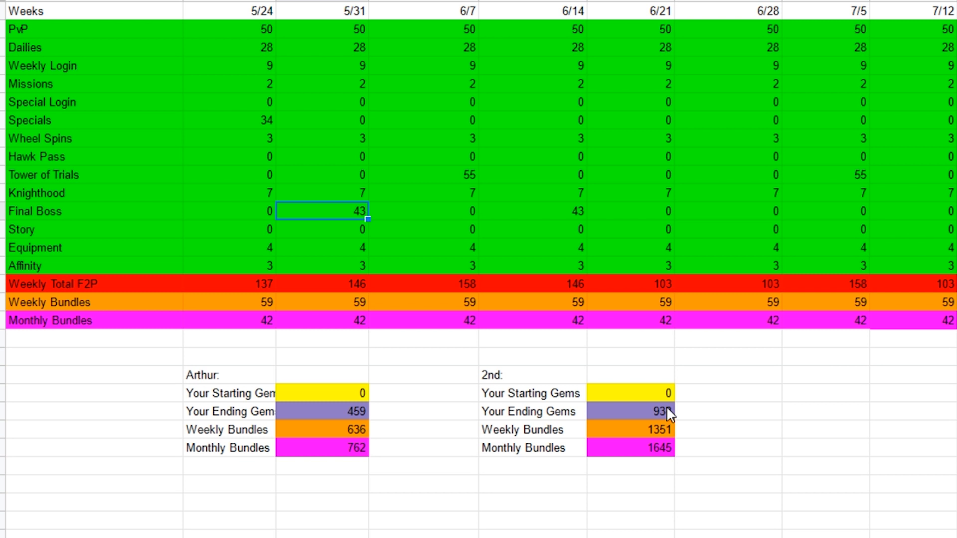
click(423, 47)
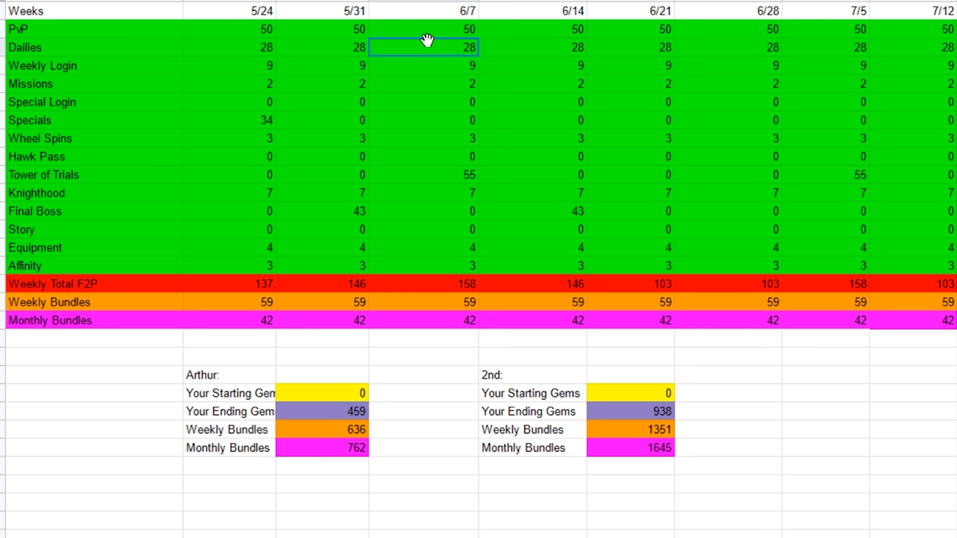
mouse_move(420, 76)
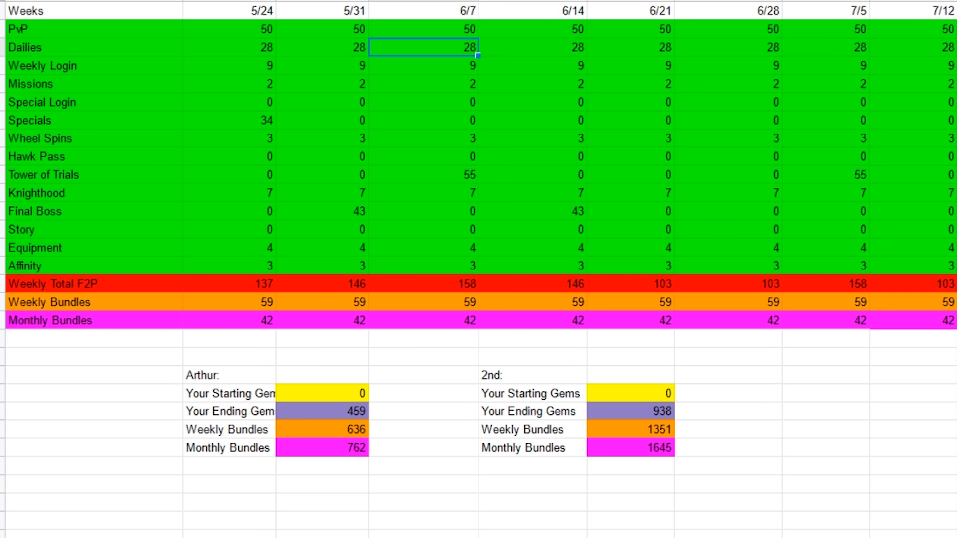
mouse_move(571, 5)
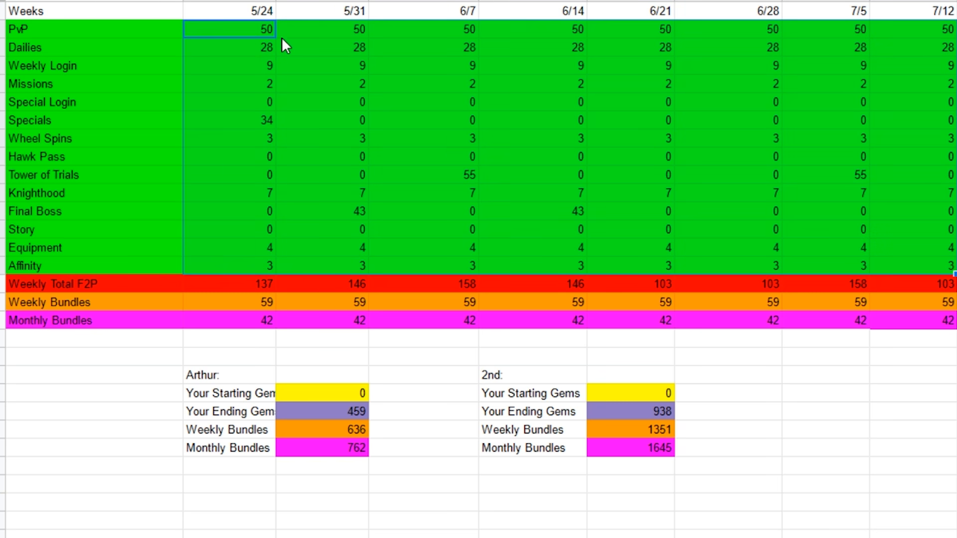
mouse_move(775, 267)
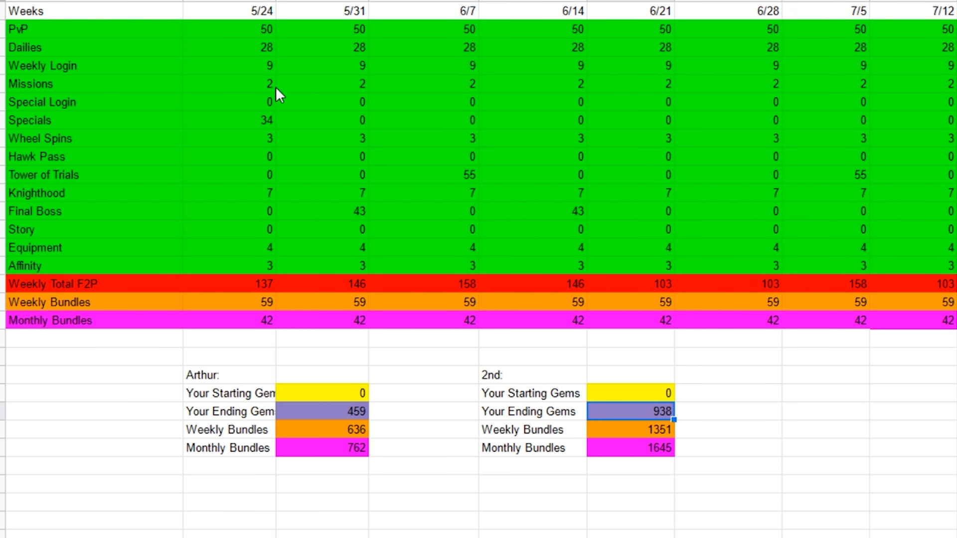
click(228, 29)
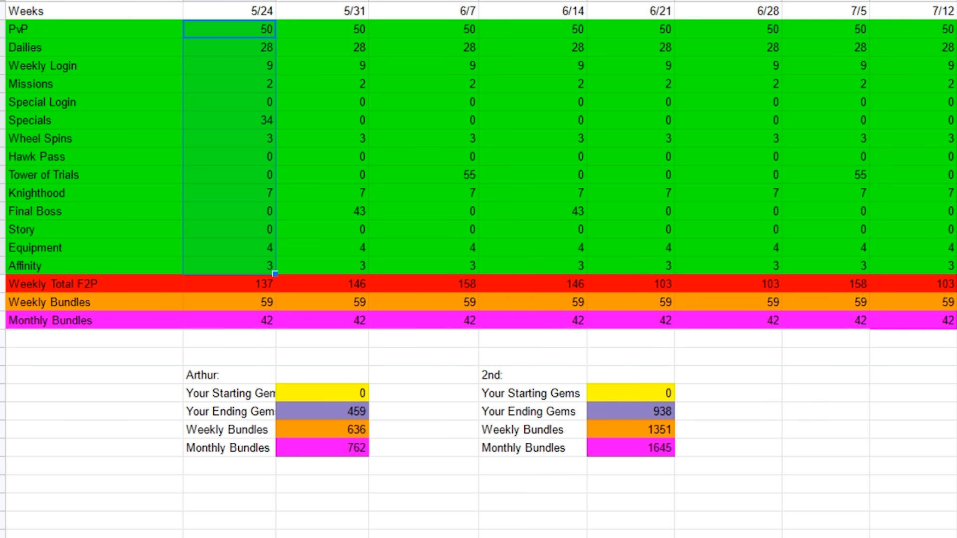
mouse_move(183, 171)
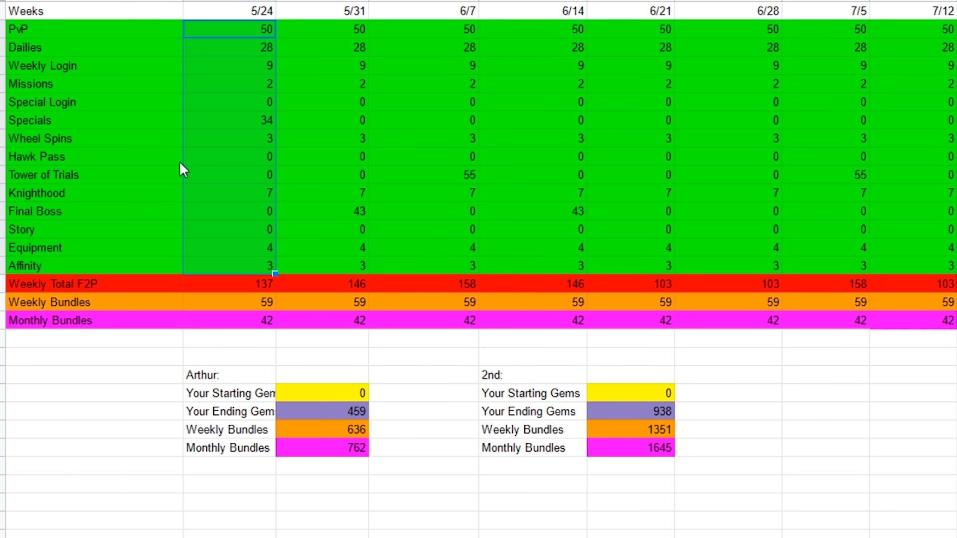
click(322, 29)
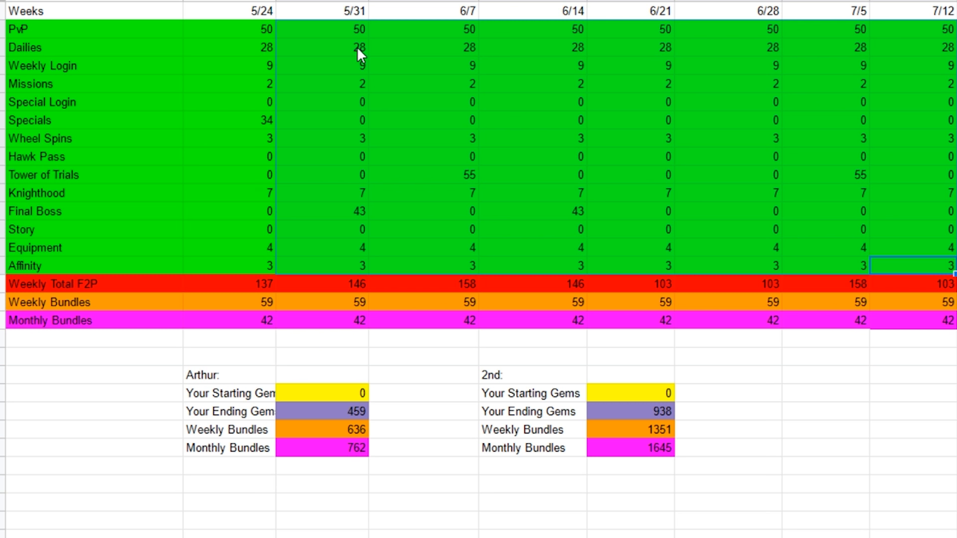
click(727, 375)
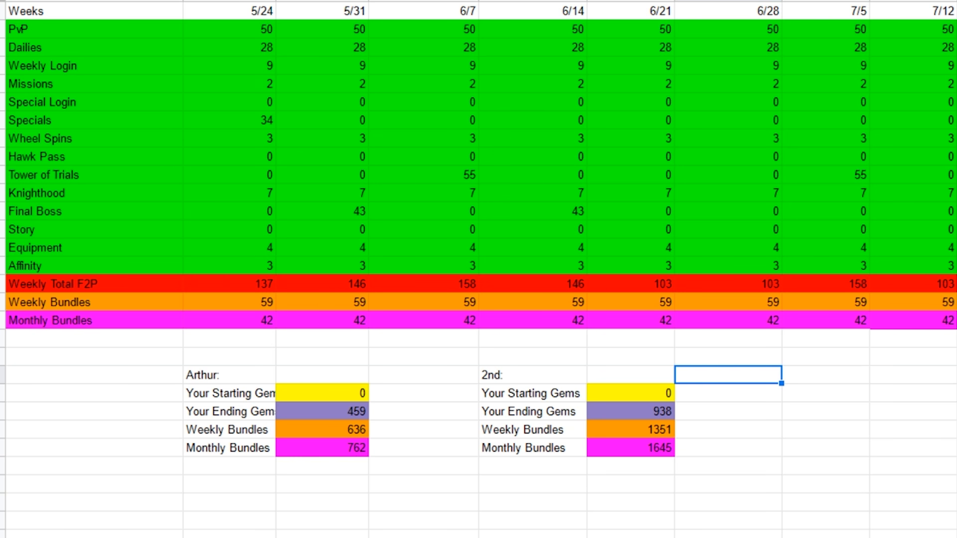
- Enter 200 as Arthur's starting gems after first trying 700
click(322, 393)
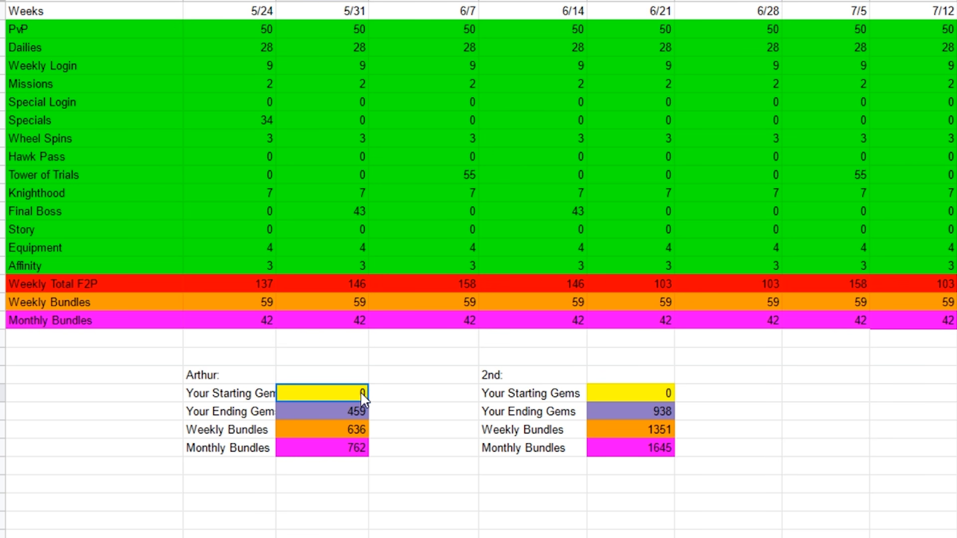
text(7)
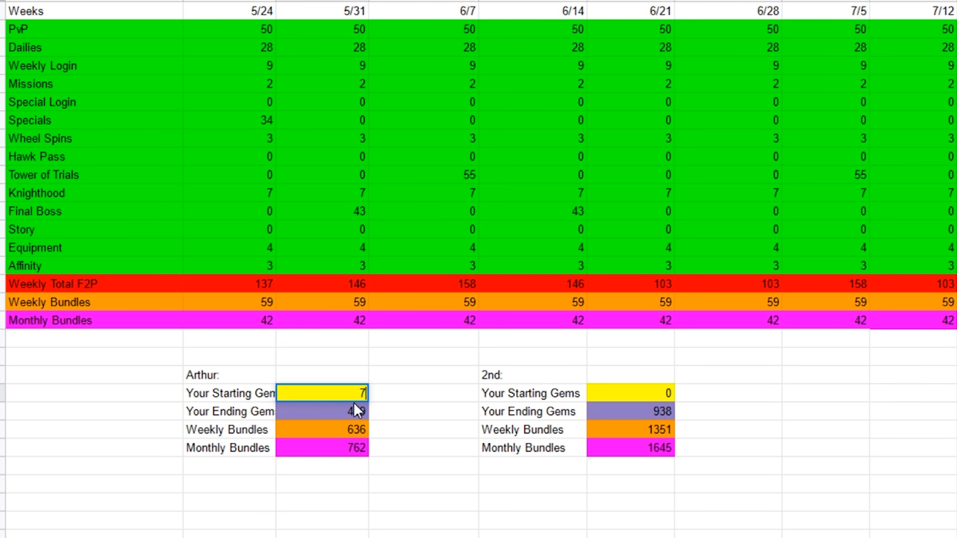
text(700)
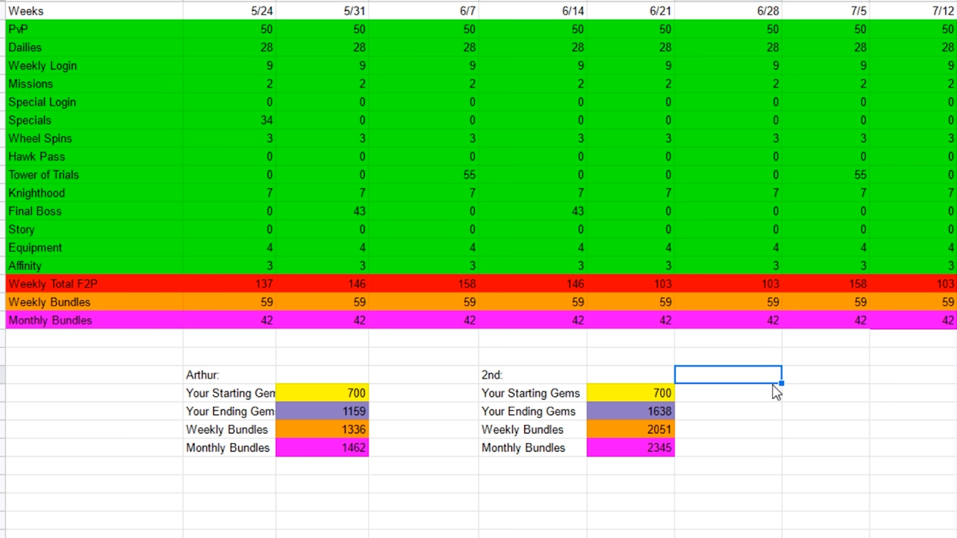
click(531, 138)
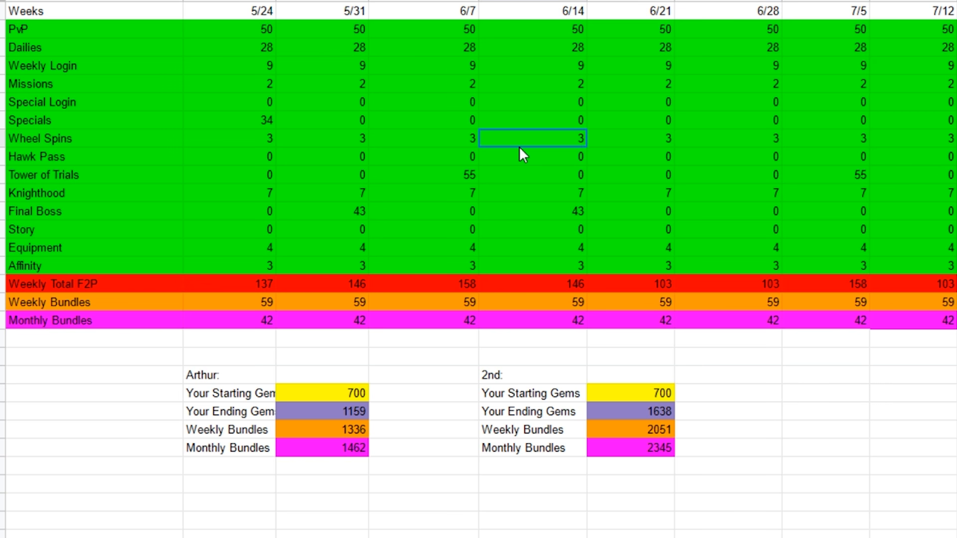
mouse_move(694, 438)
text(200)
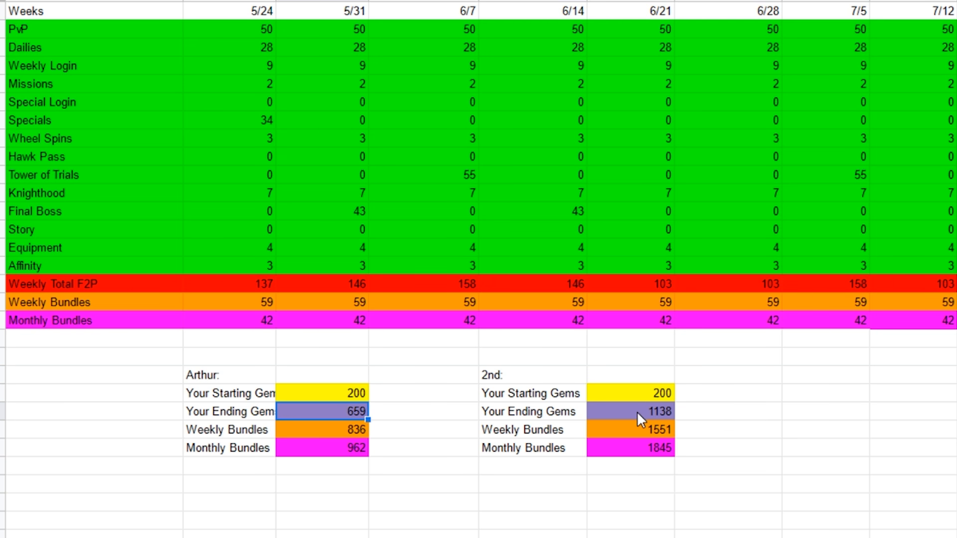
click(321, 393)
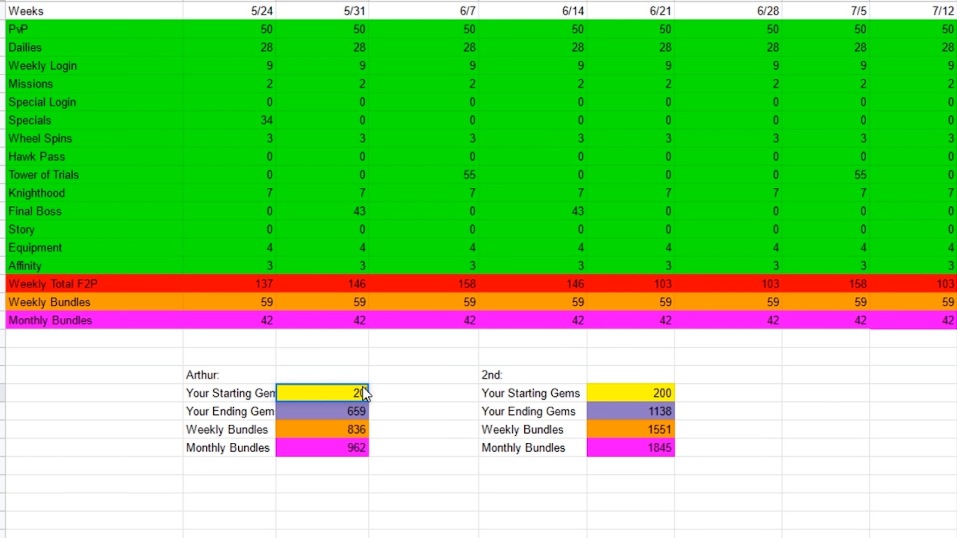
- Change Arthur's starting gems to 150, dropping ending gems to 609 and 1088
click(631, 412)
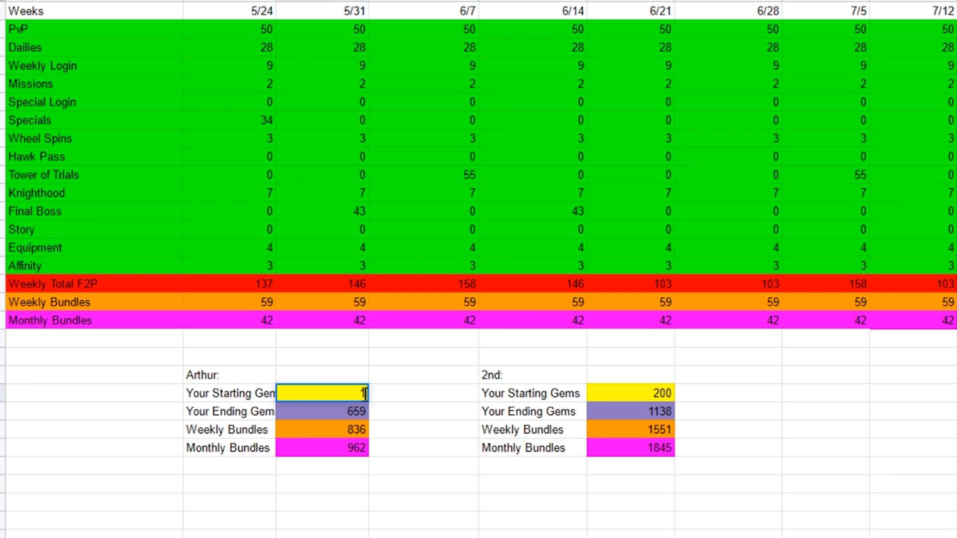
text(150)
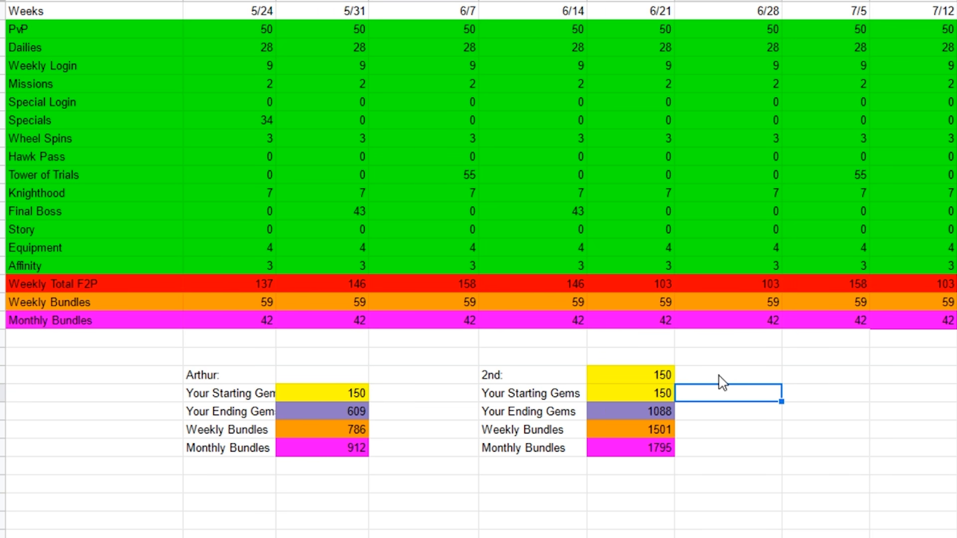
text(200)
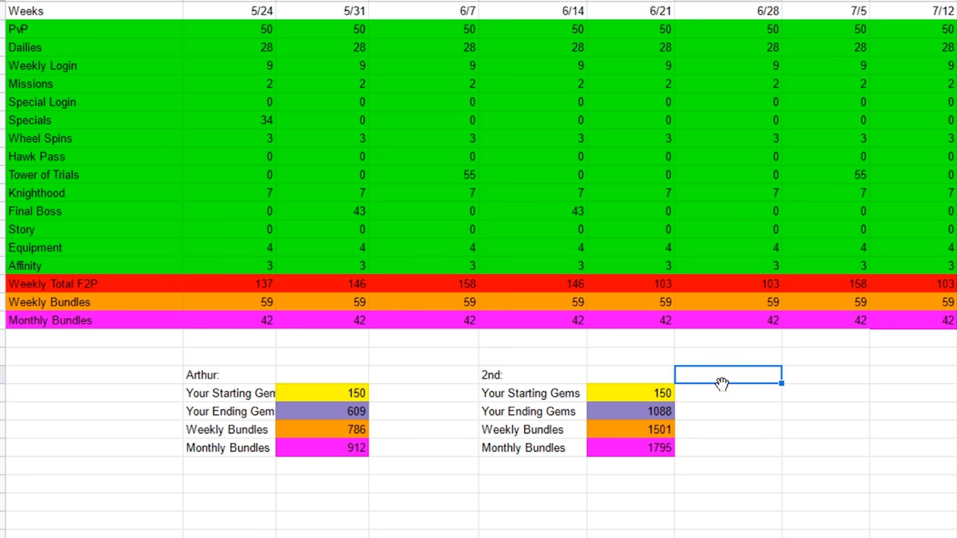
mouse_move(669, 413)
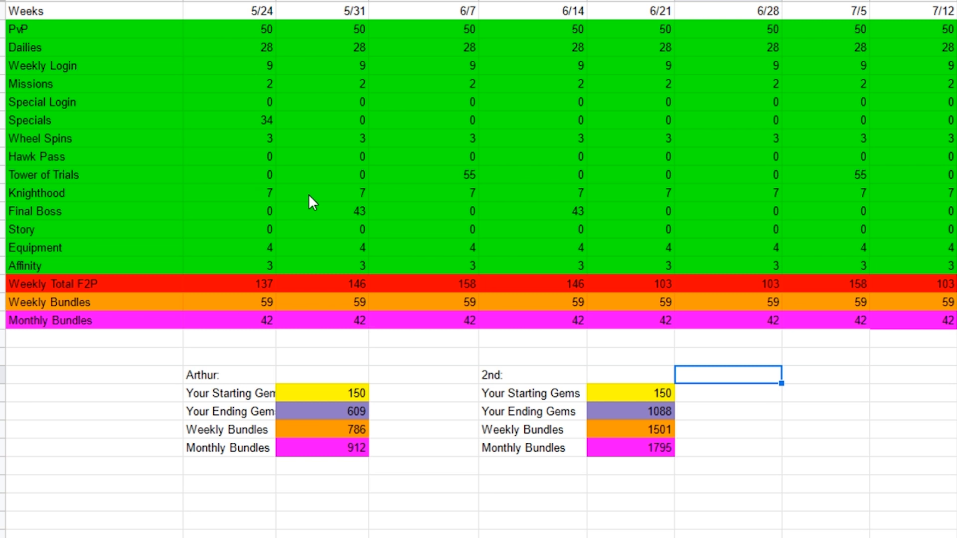
mouse_move(311, 173)
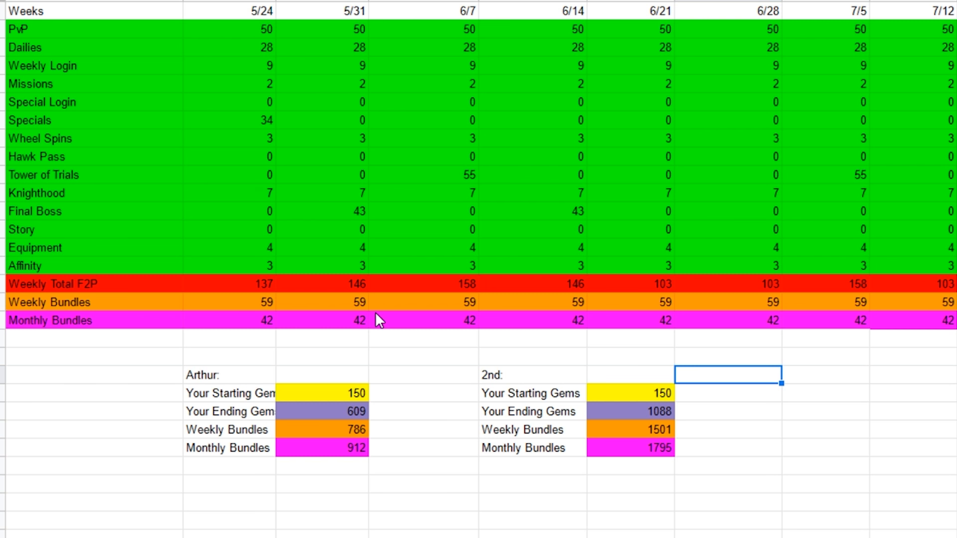
click(321, 394)
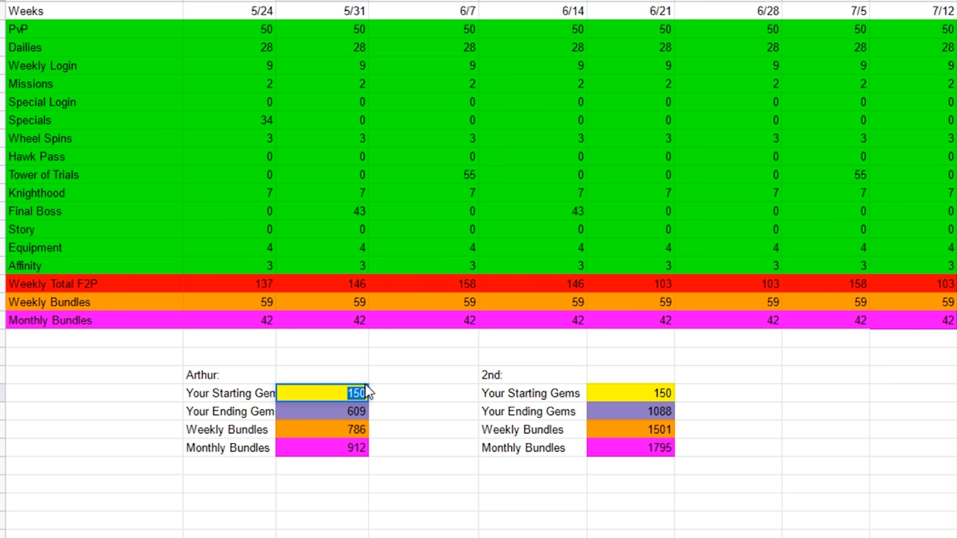
- Set the 2nd banner's starting gems to 1000 and check ending totals 1459 and 1938
text(500)
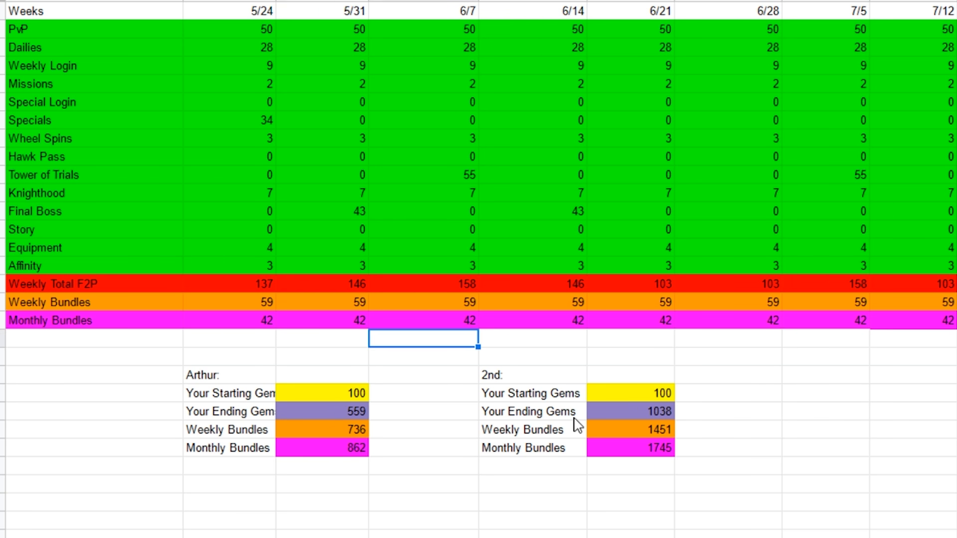
click(631, 394)
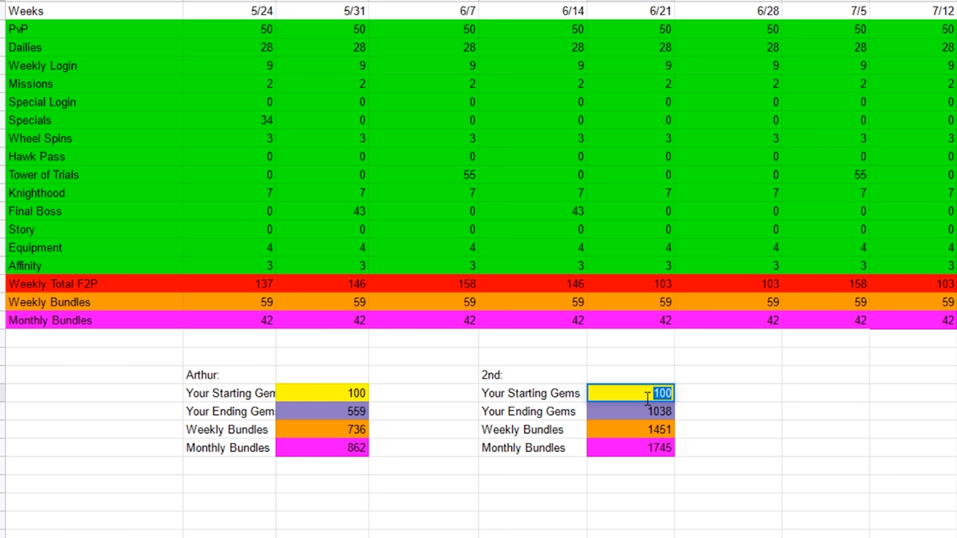
click(630, 412)
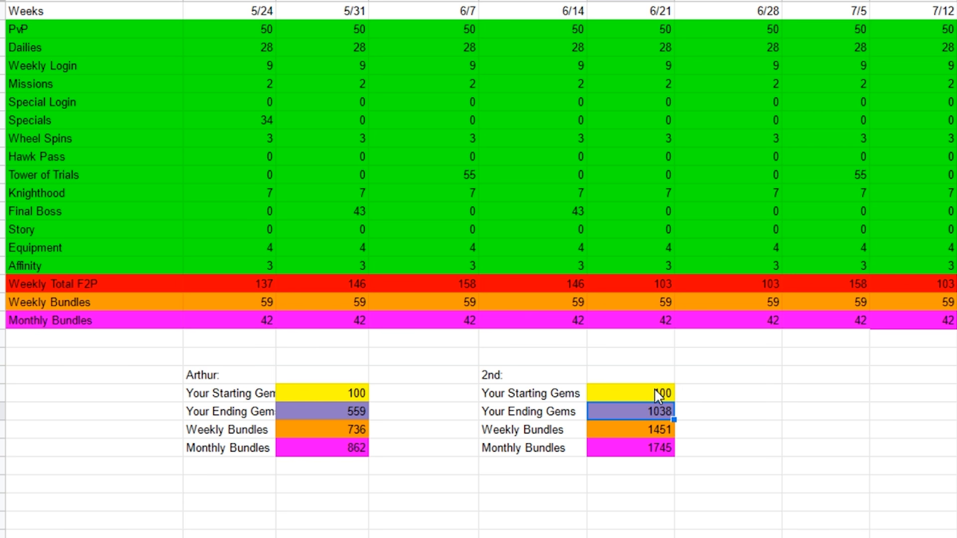
click(631, 394)
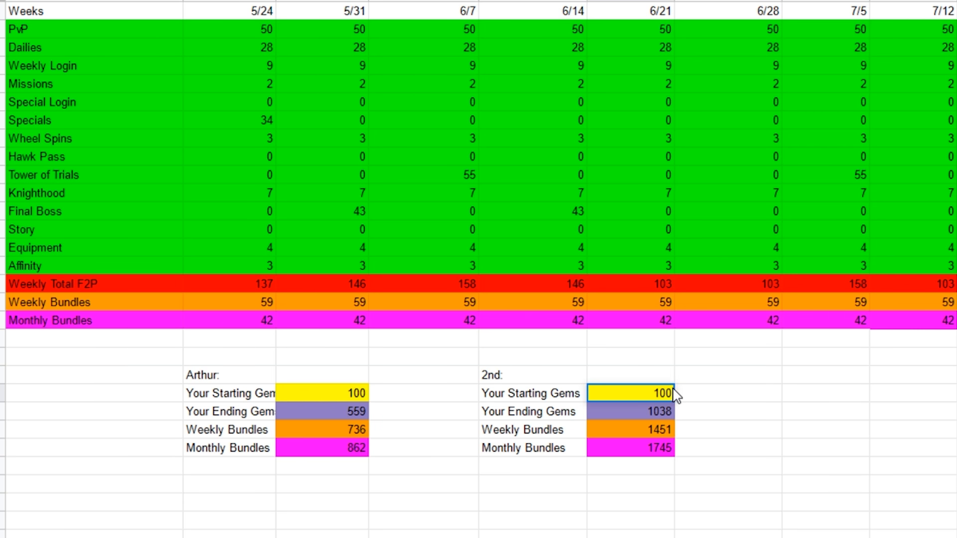
text(1000)
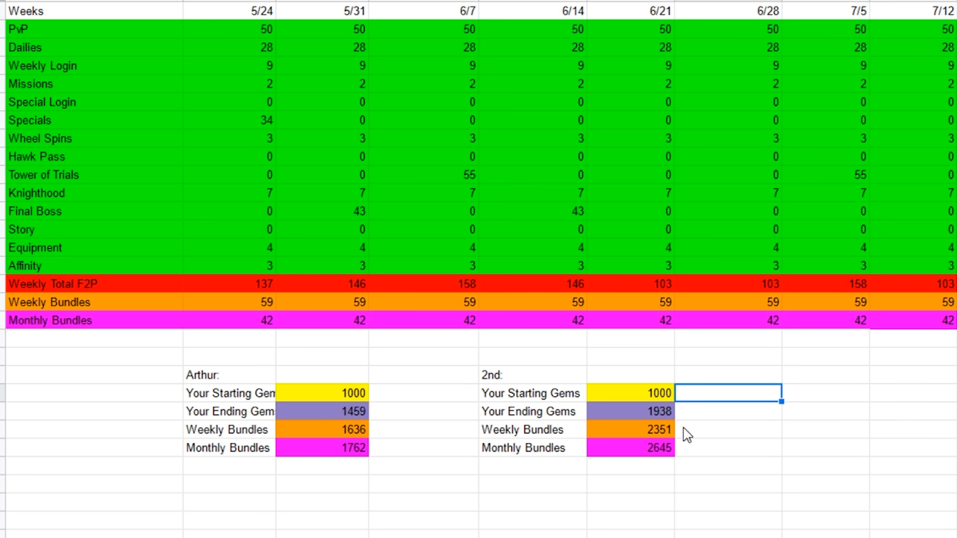
click(323, 411)
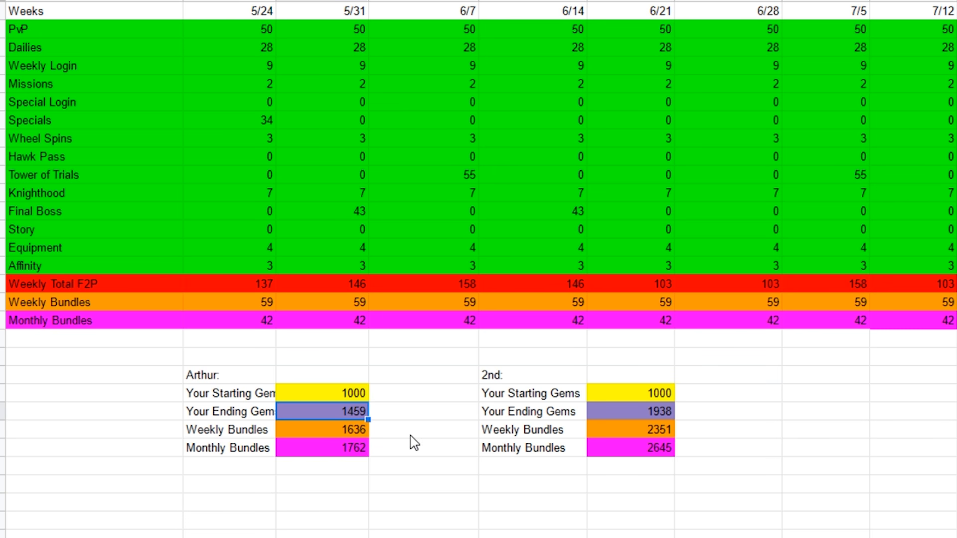
click(423, 430)
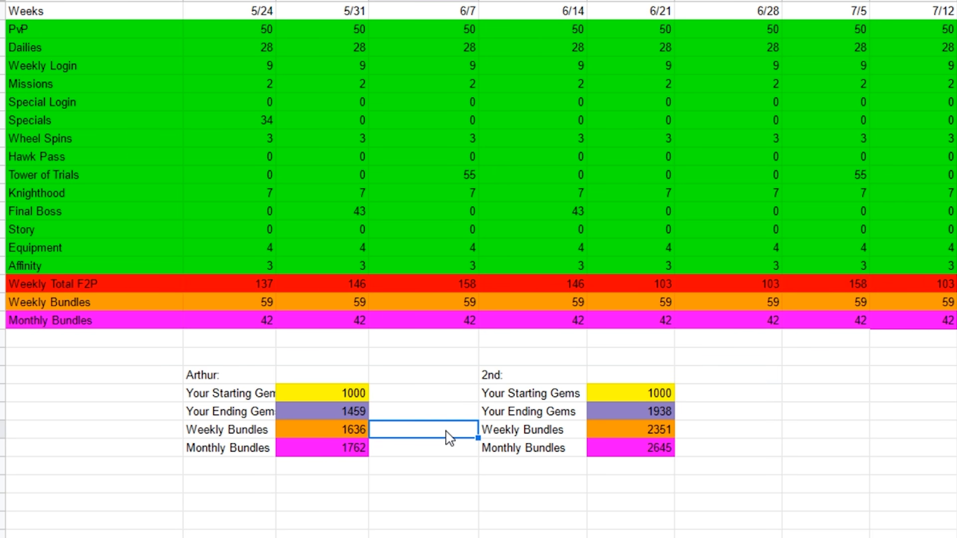